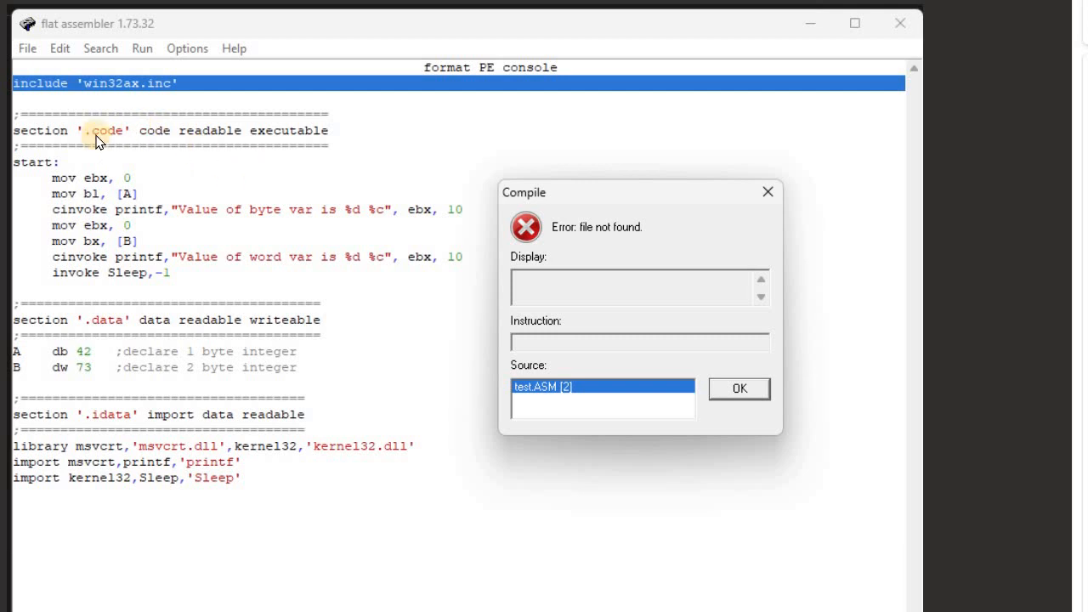
mouse_move(293, 201)
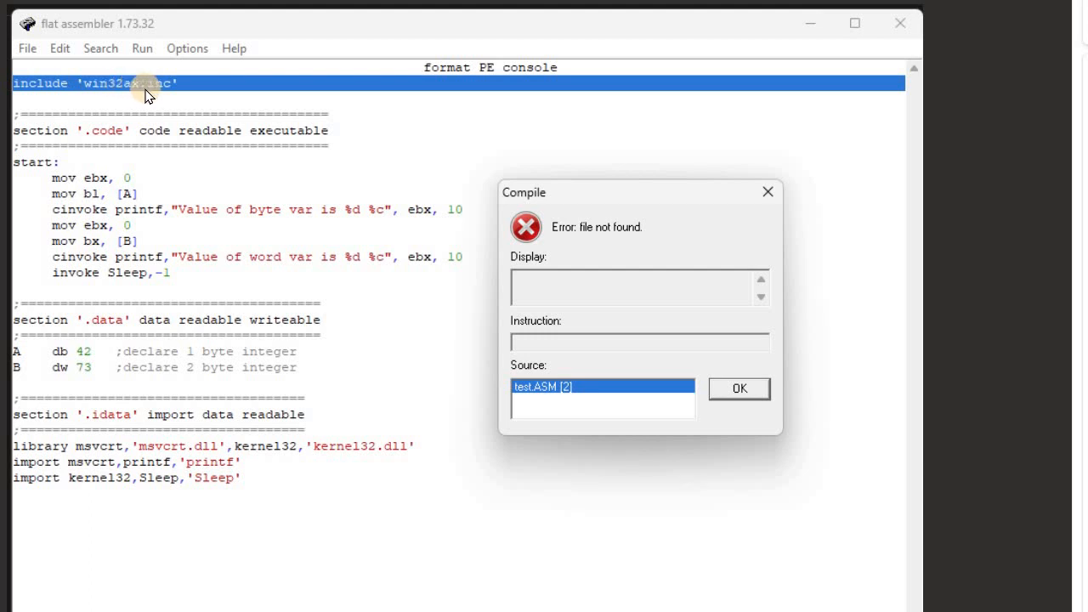
mouse_move(157, 91)
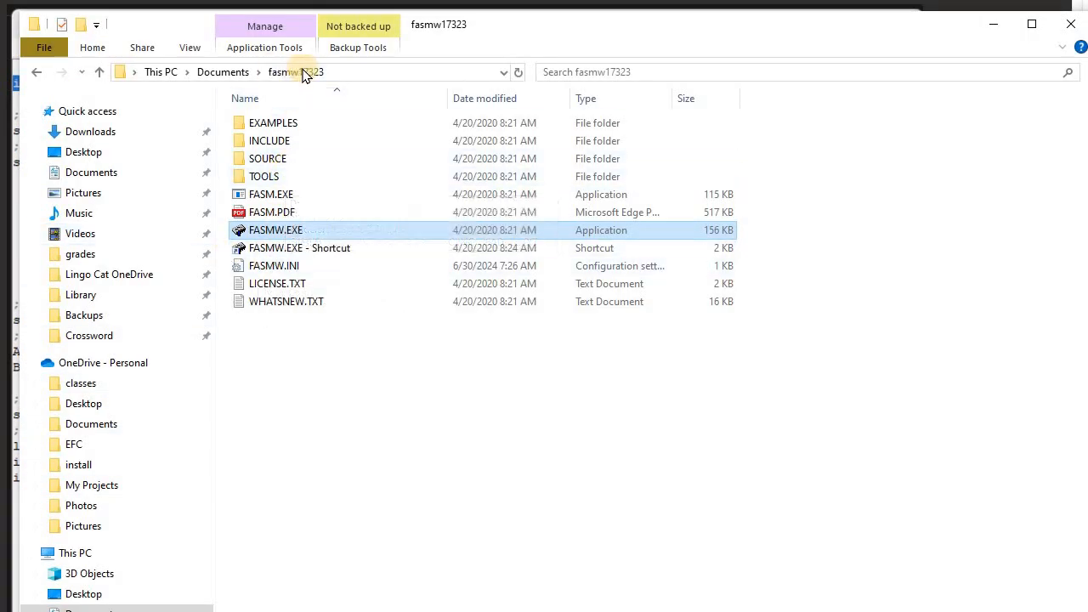
mouse_move(263, 176)
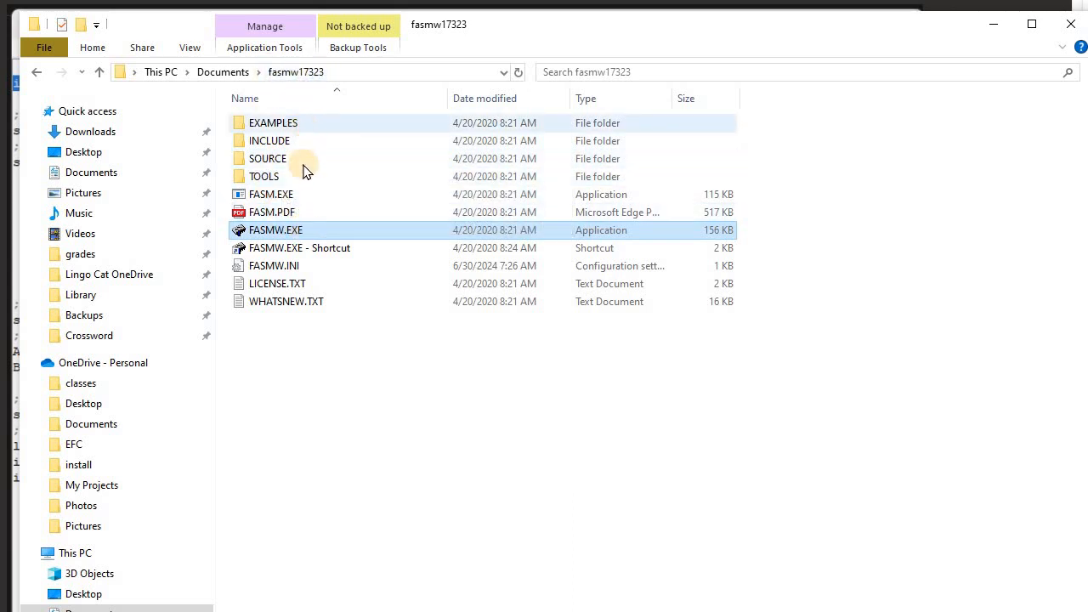
mouse_move(289, 233)
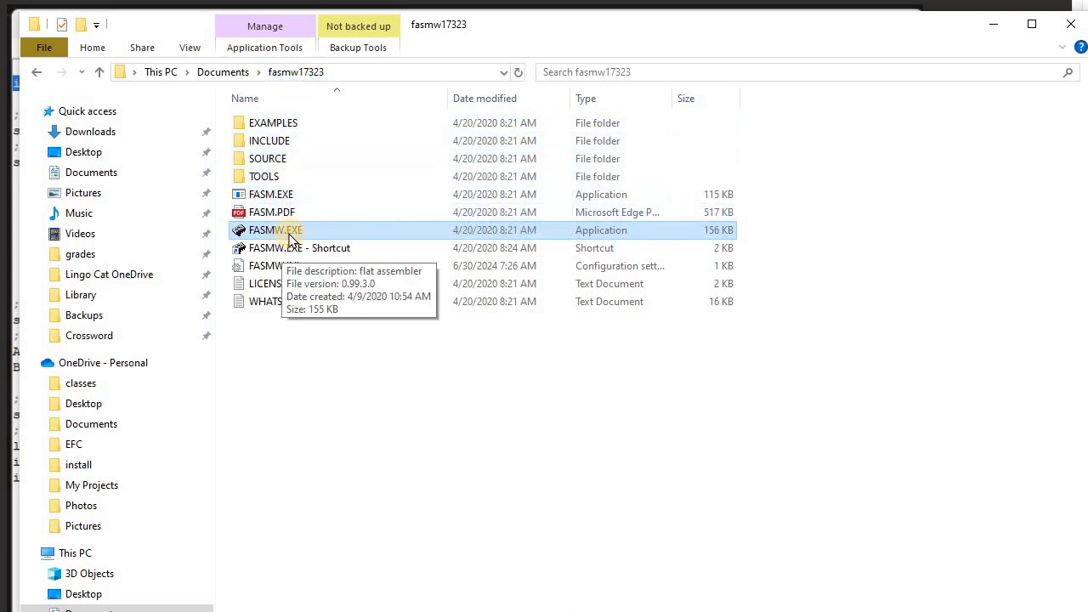
mouse_move(280, 236)
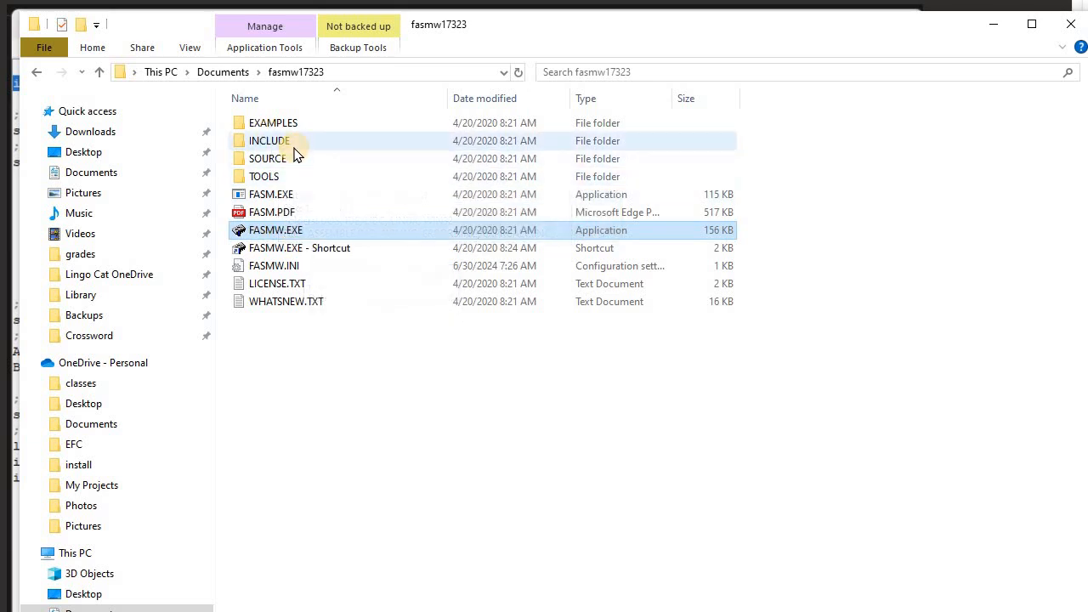
mouse_move(289, 140)
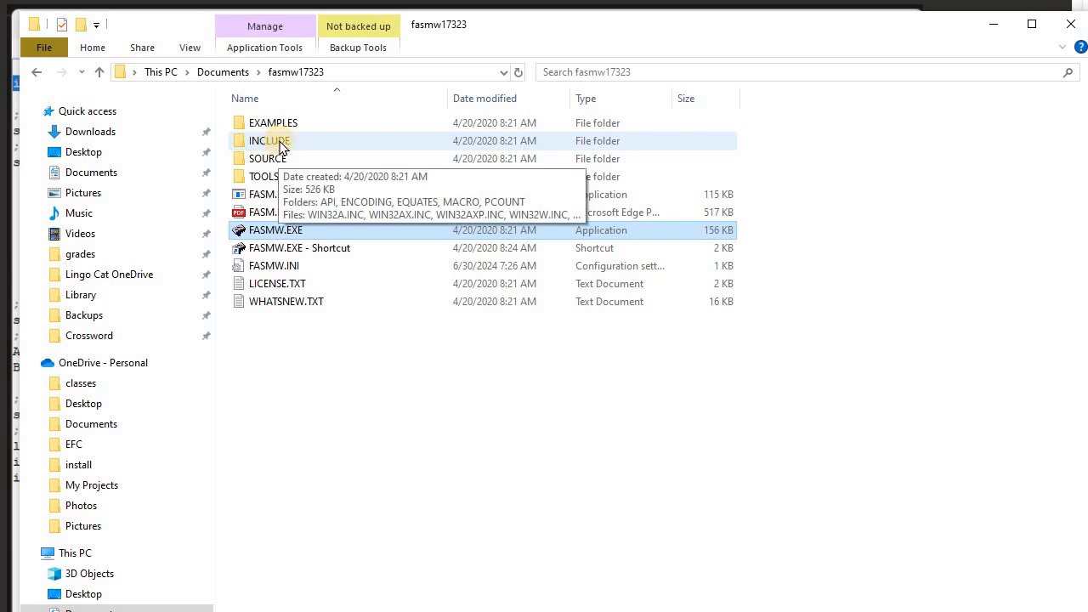
Browse the fasmw17323 INCLUDE folder, locate WIN32AX.INC, and reveal the folder's full path.
double_click(269, 140)
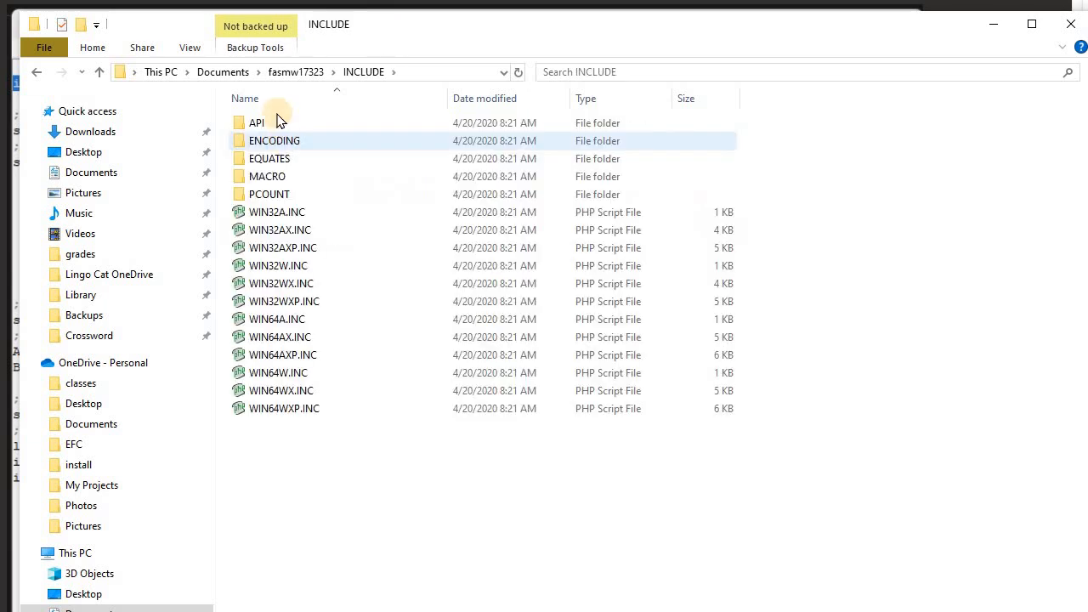
click(280, 230)
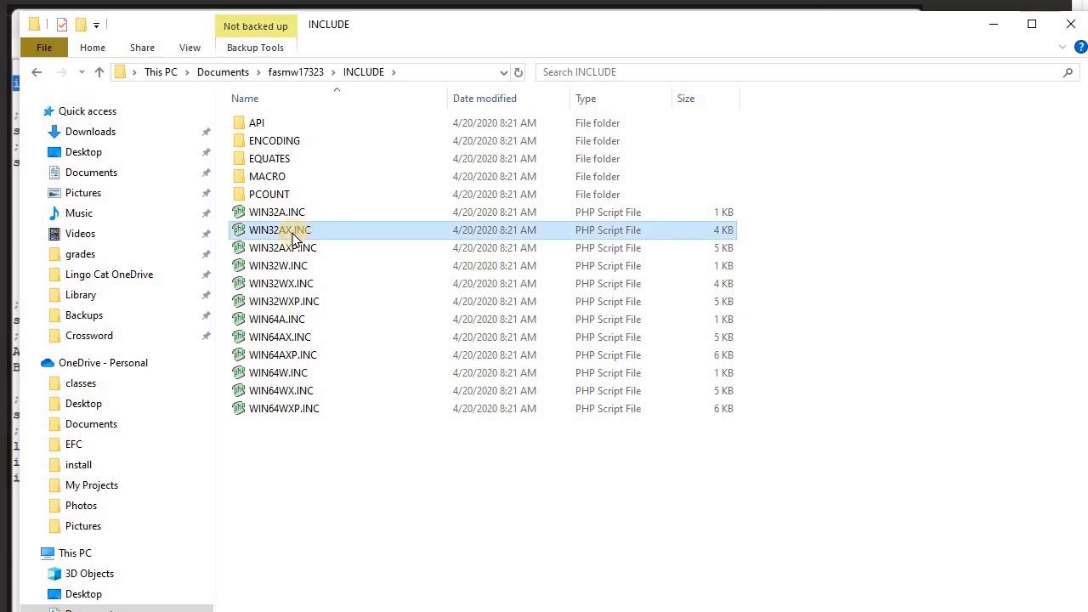
mouse_move(298, 239)
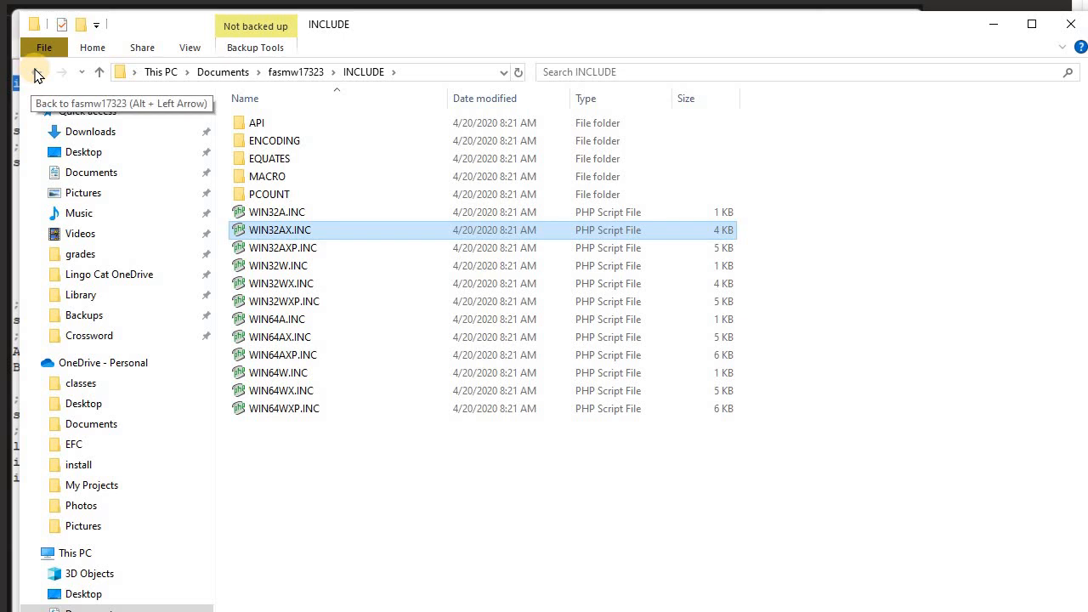
click(34, 71)
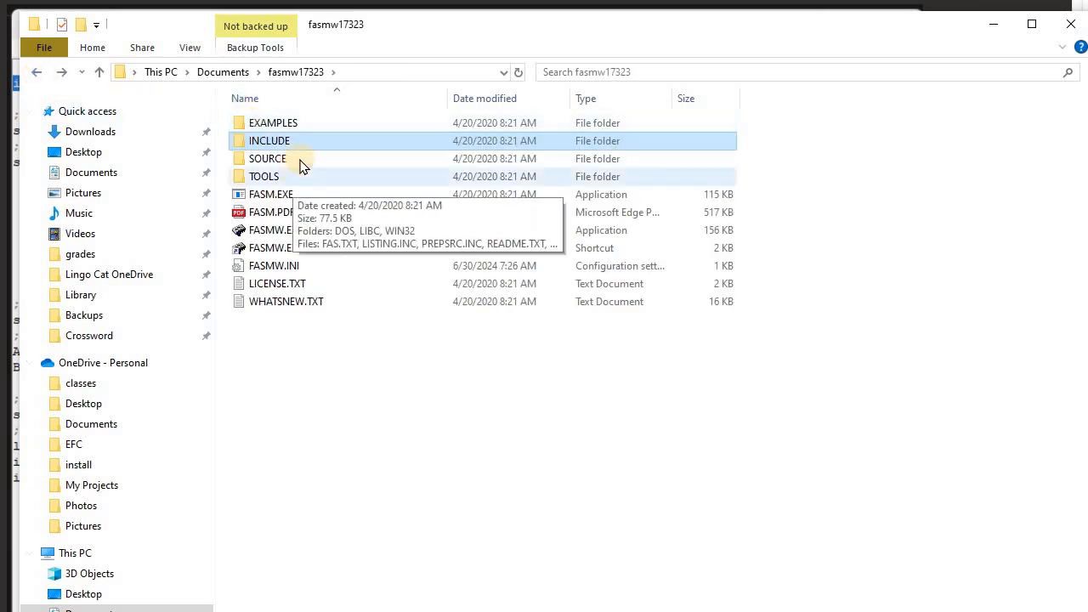
double_click(269, 140)
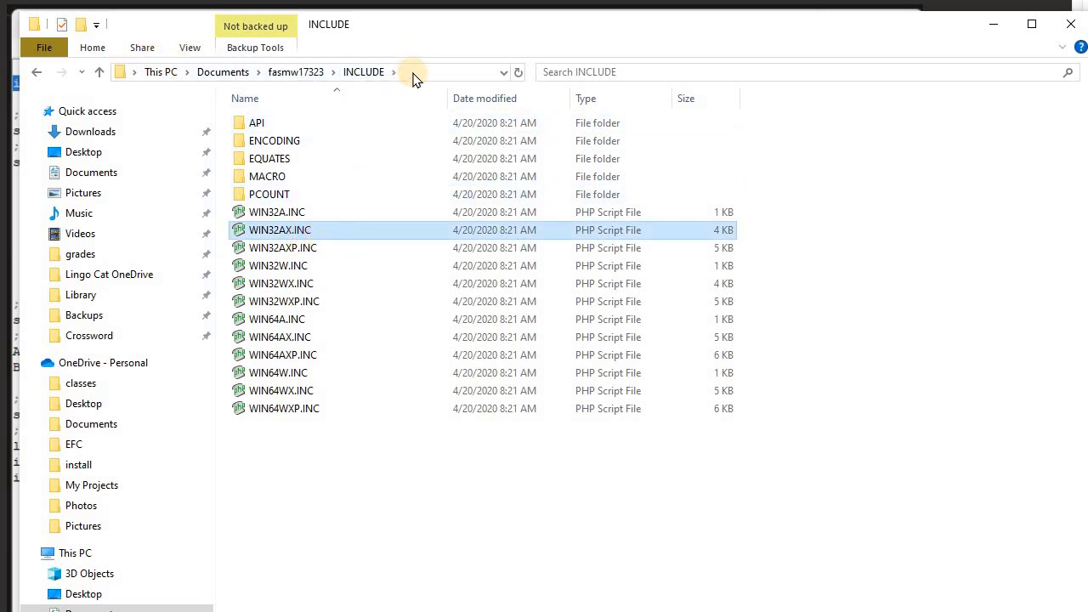
click(412, 71)
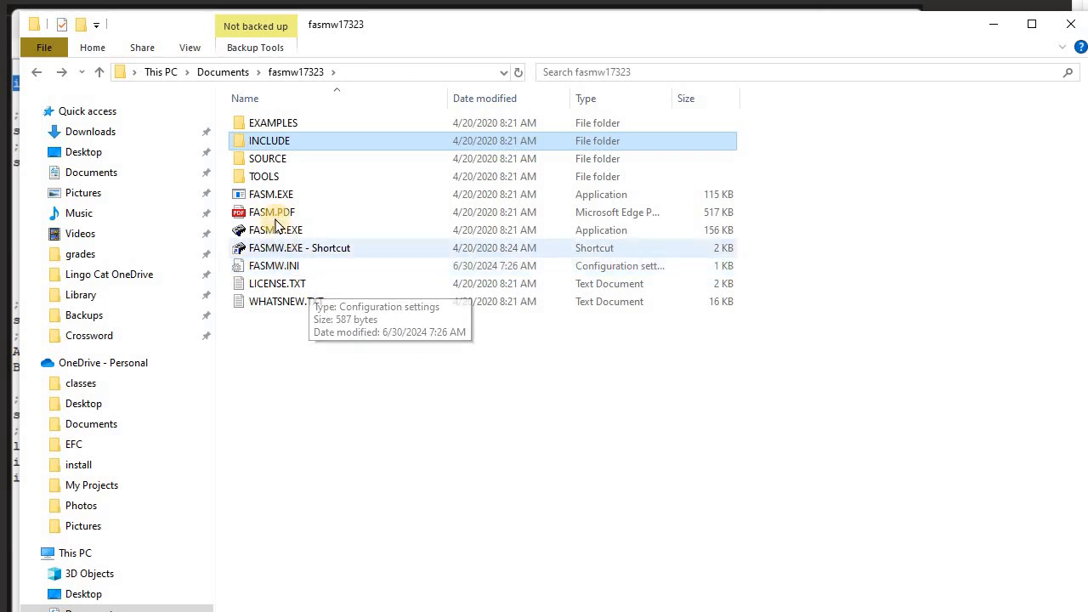
mouse_move(281, 265)
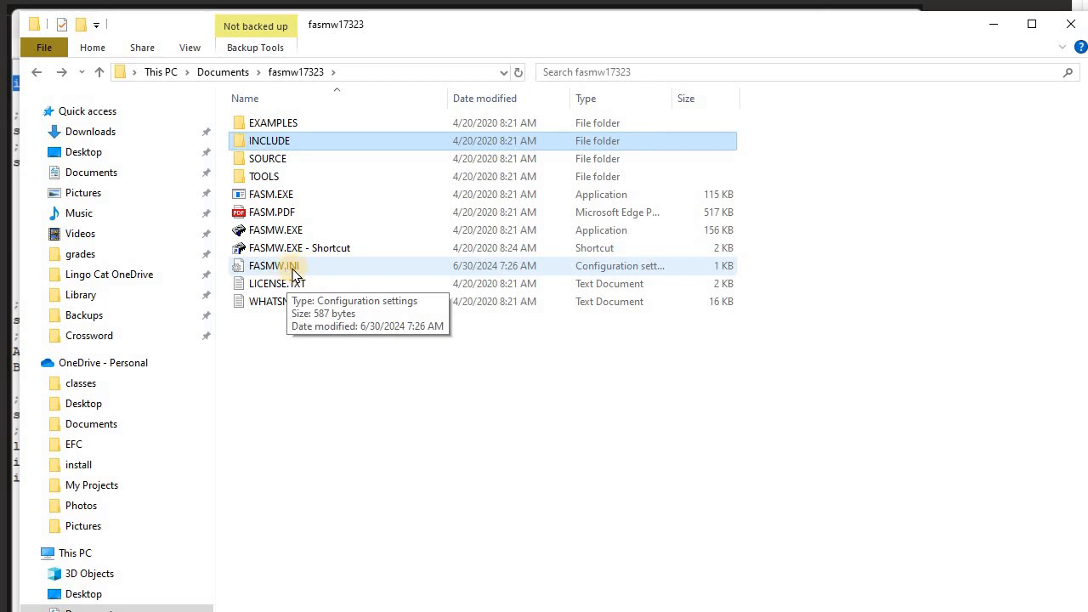
Compare FASMW.INI's Include line against the pasted path, remove it, and close without saving.
double_click(272, 266)
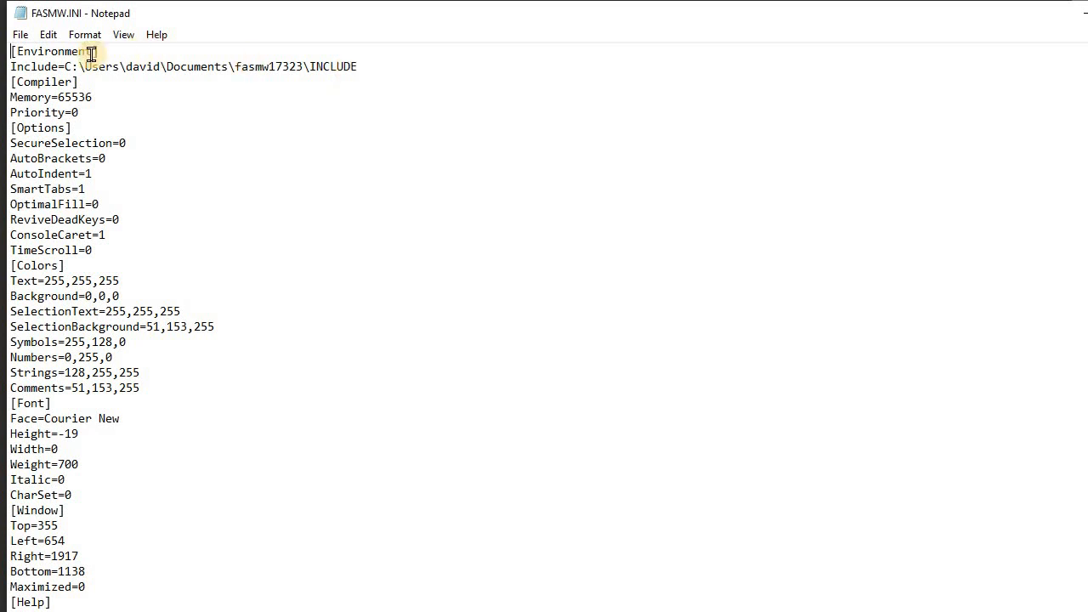
mouse_move(348, 66)
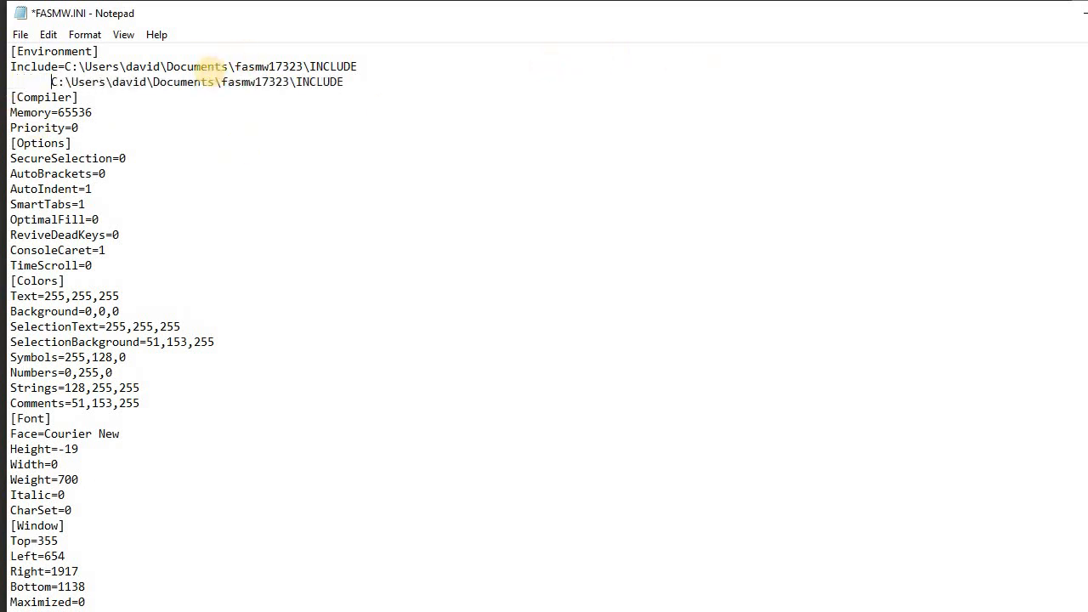
click(359, 82)
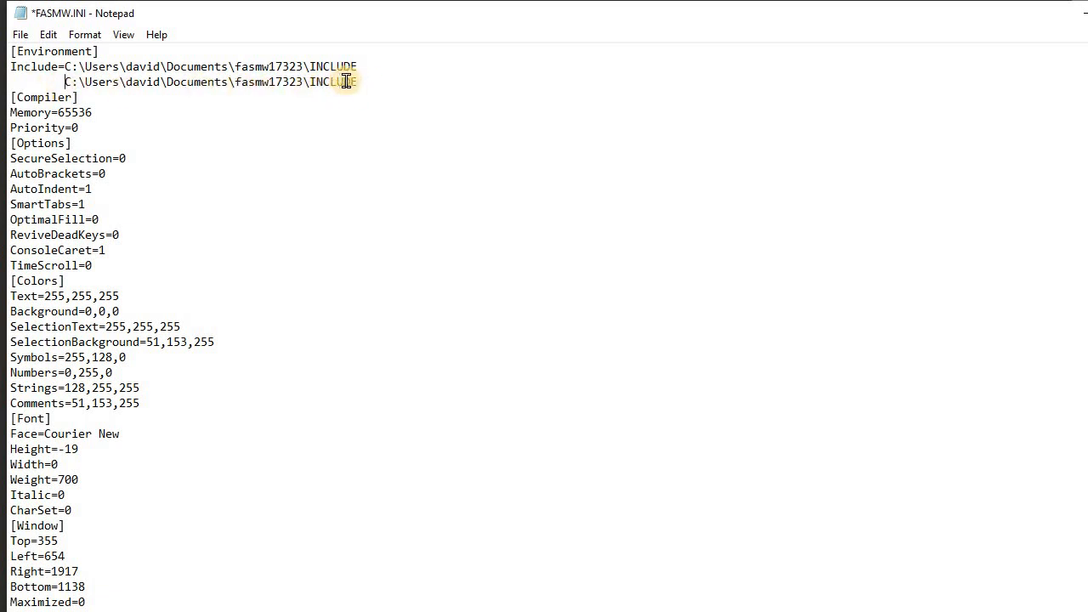
triple_click(208, 82)
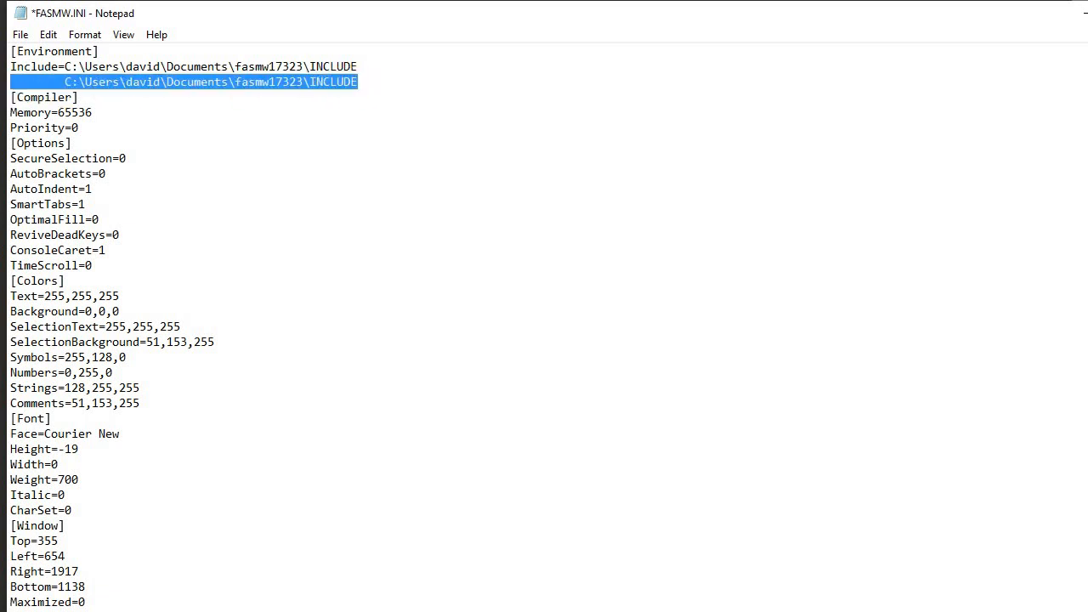
key(Delete)
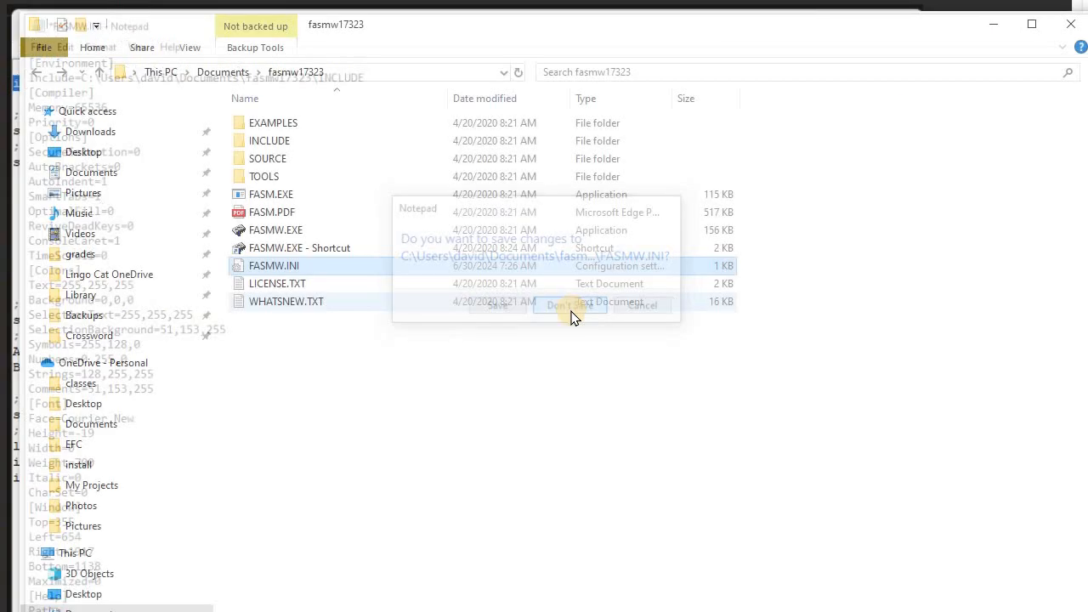
click(571, 304)
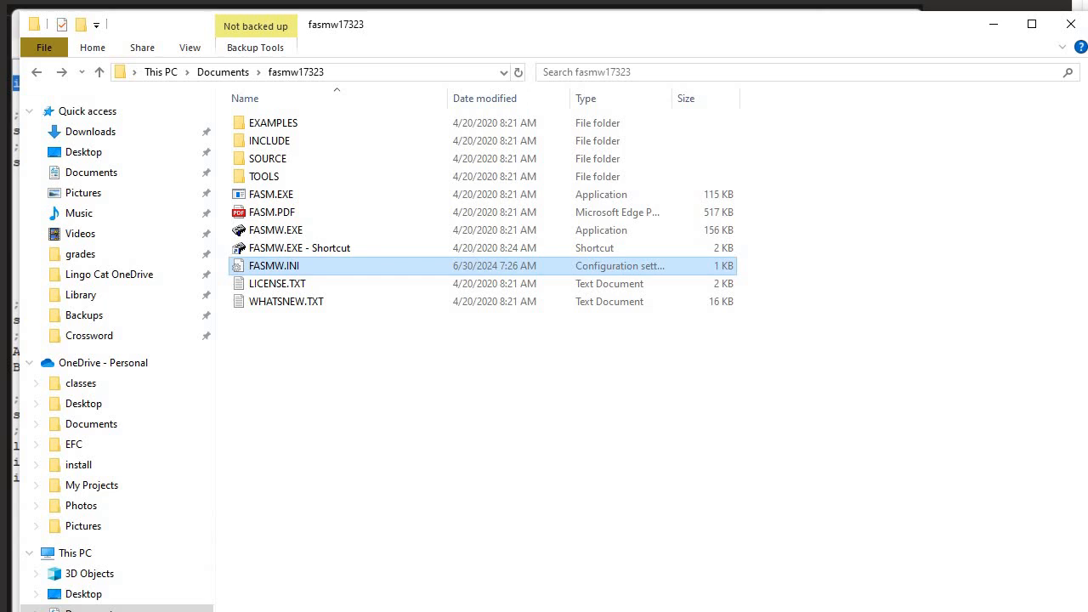